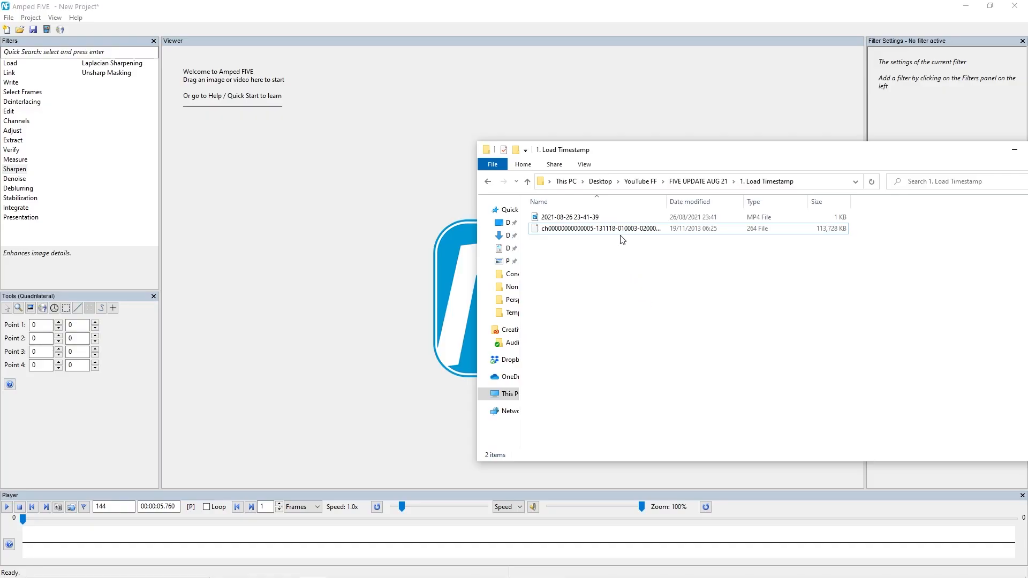
# - Open the .264 DVR recording from the Load Timestamp folder in Amped FIVE
pyautogui.click(596, 228)
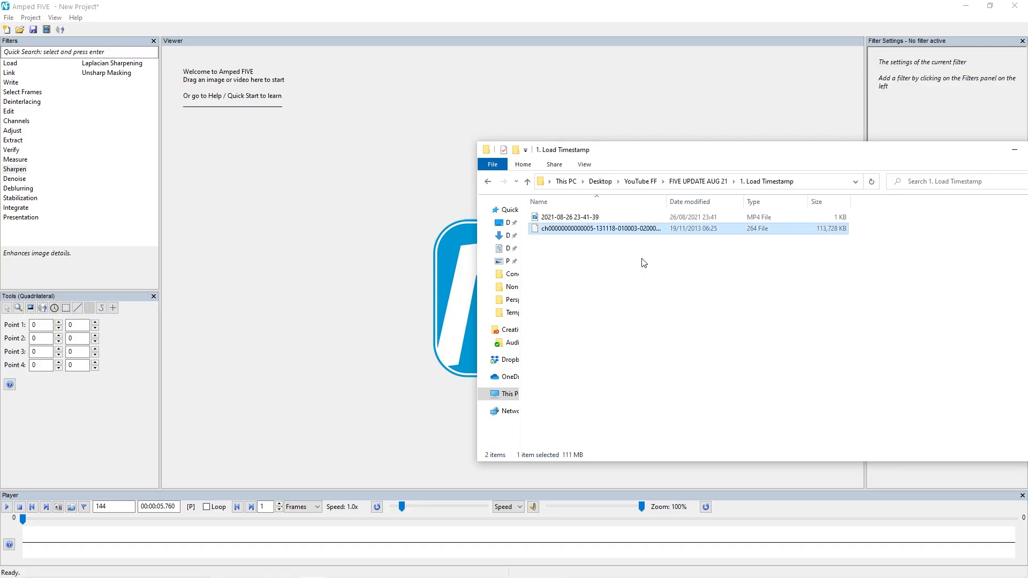
pyautogui.doubleClick(596, 228)
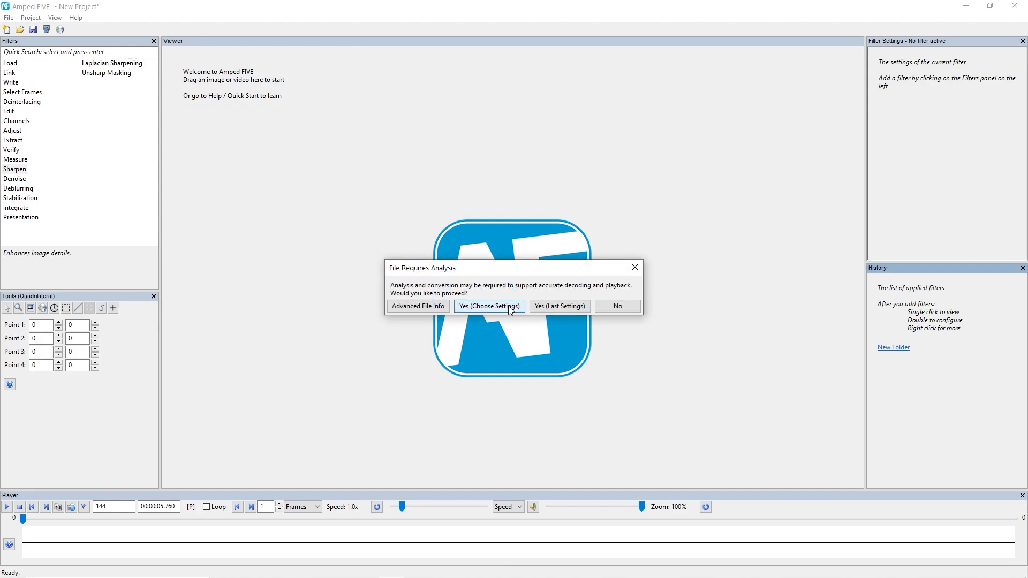
# - Convert the recording with Copy Stream (AVI) settings and acknowledge the timestamp/frame-count mismatch warning
pyautogui.click(488, 305)
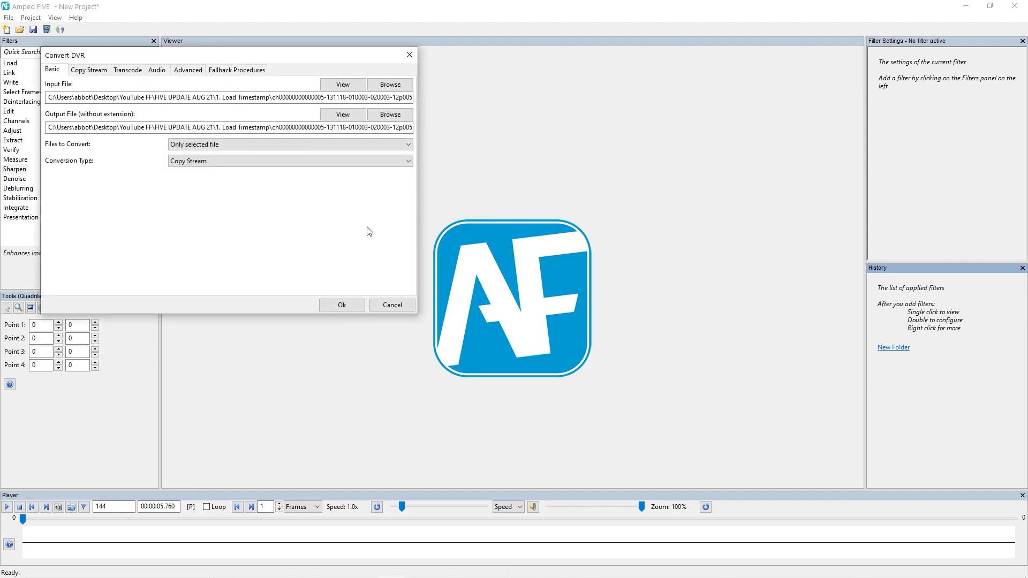
pyautogui.click(88, 70)
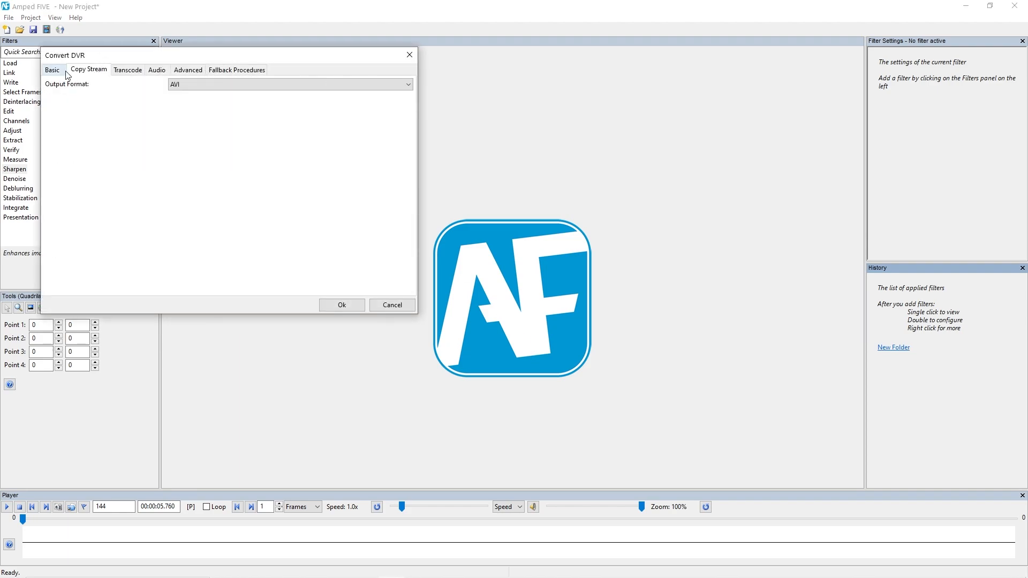
pyautogui.click(392, 305)
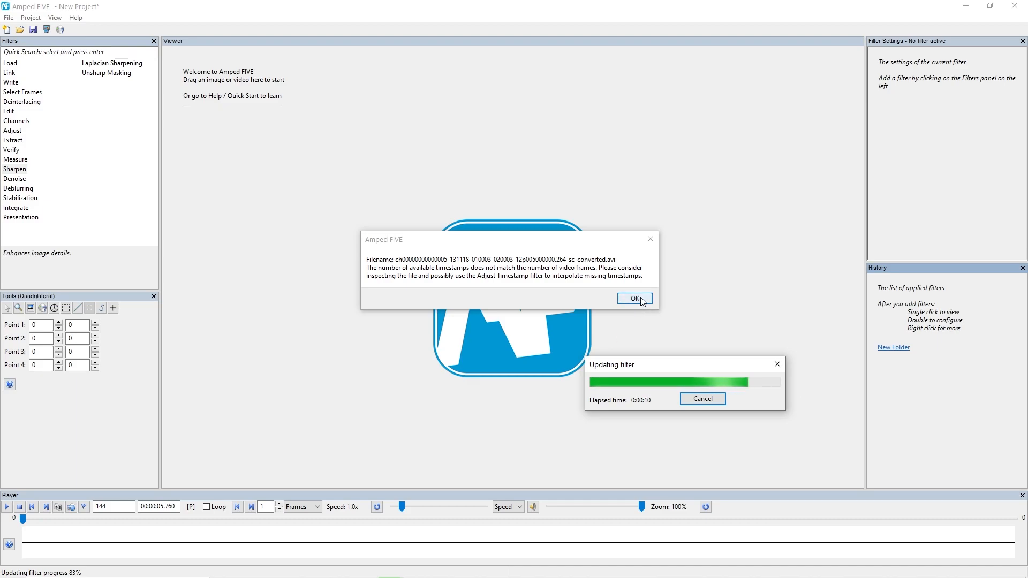
pyautogui.click(633, 299)
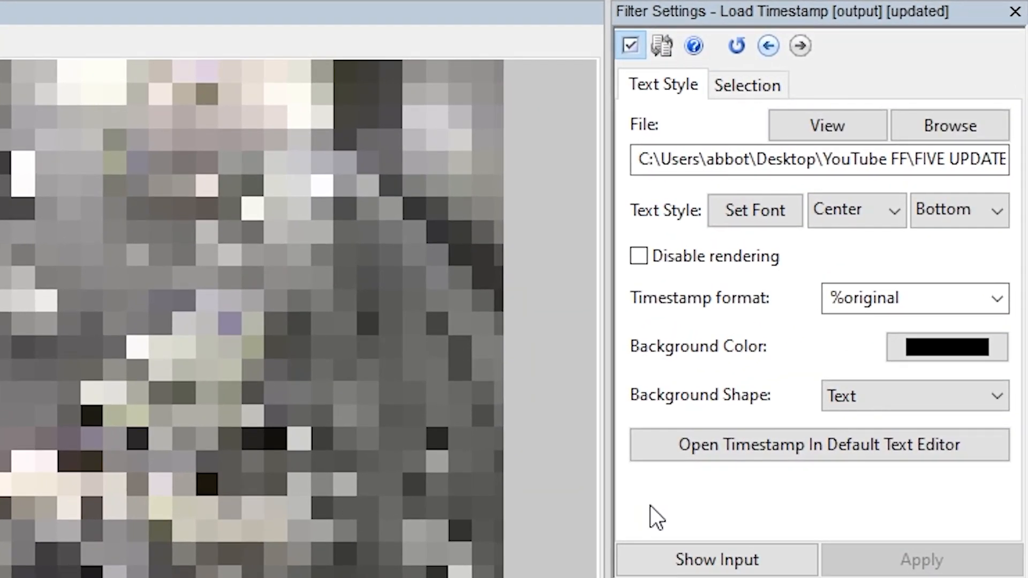
pyautogui.moveTo(770, 436)
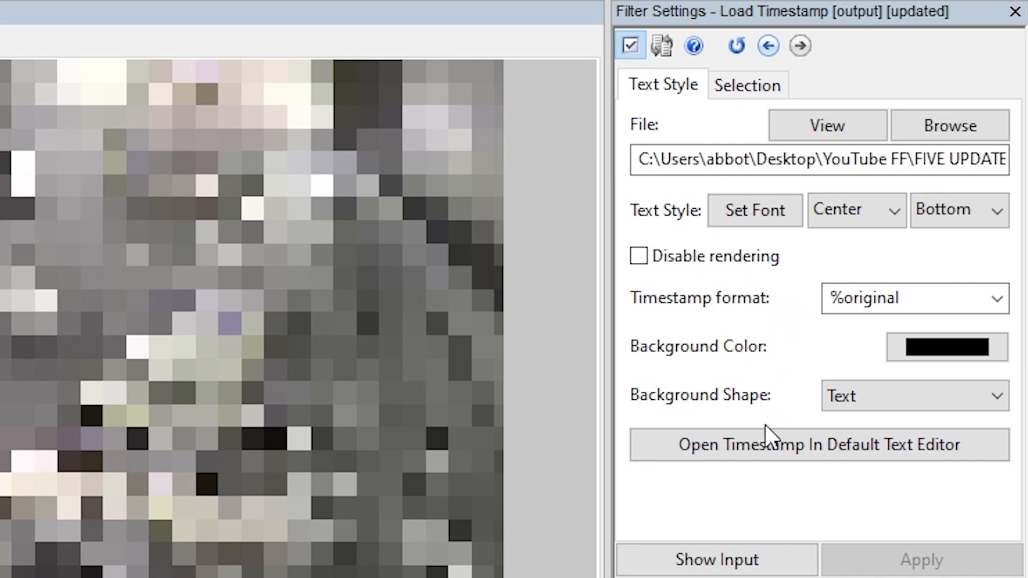
pyautogui.moveTo(767, 452)
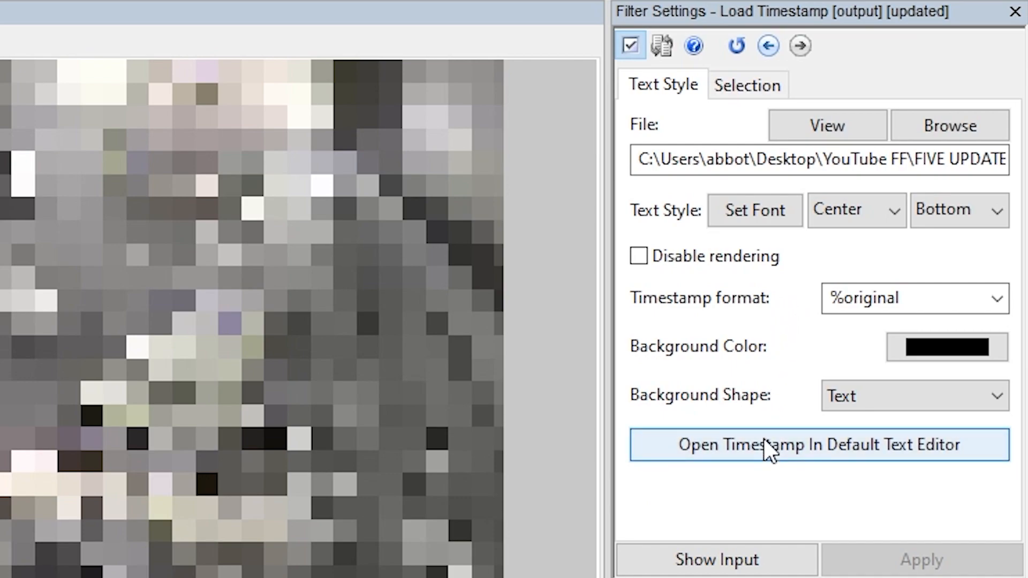
pyautogui.click(819, 444)
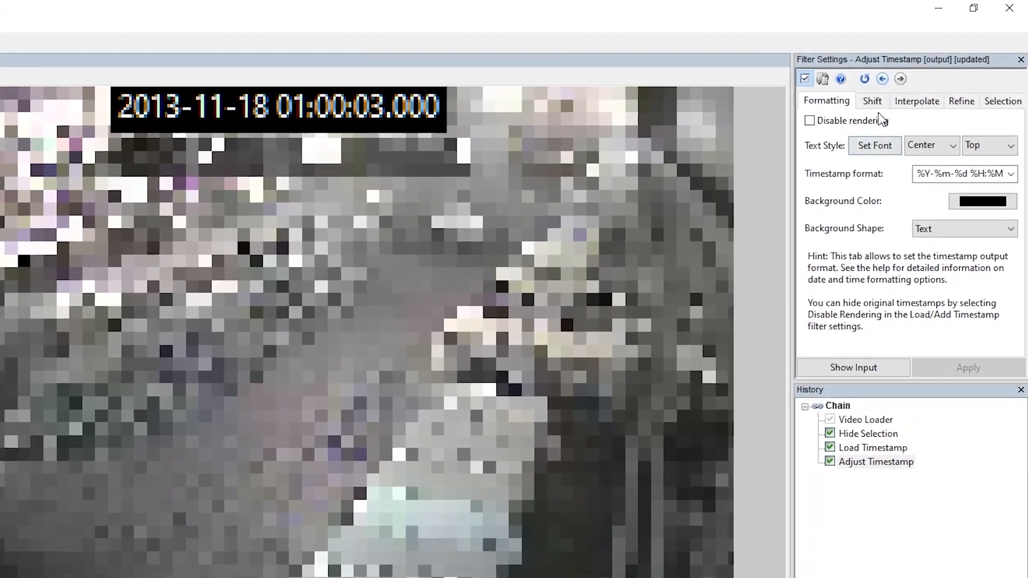
pyautogui.click(871, 100)
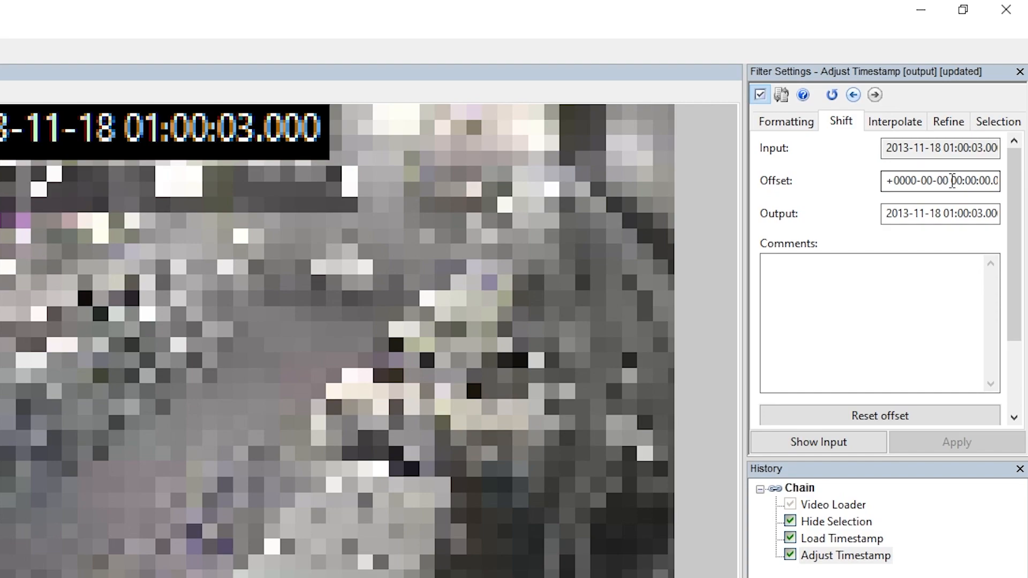
pyautogui.click(925, 181)
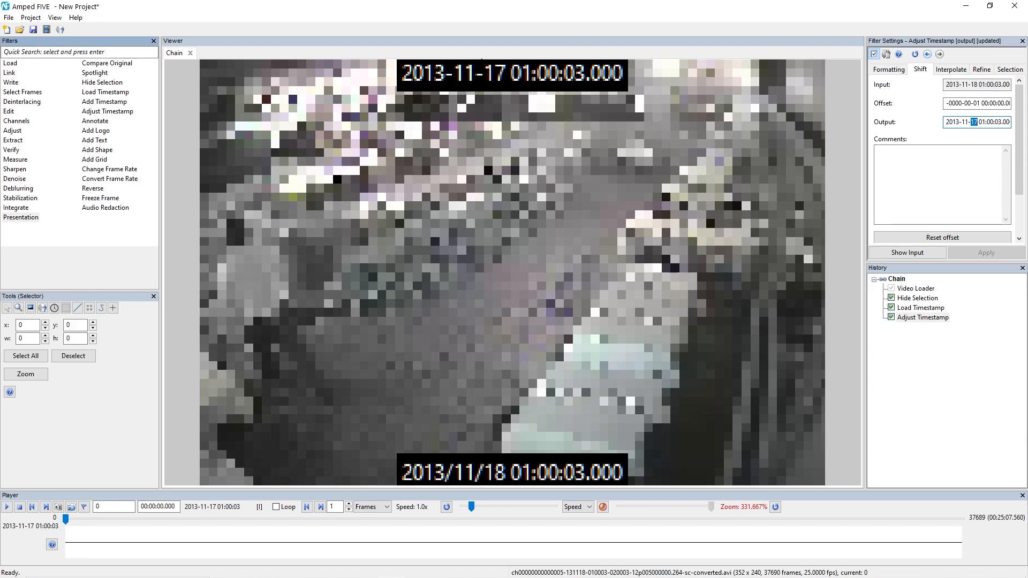
pyautogui.click(950, 70)
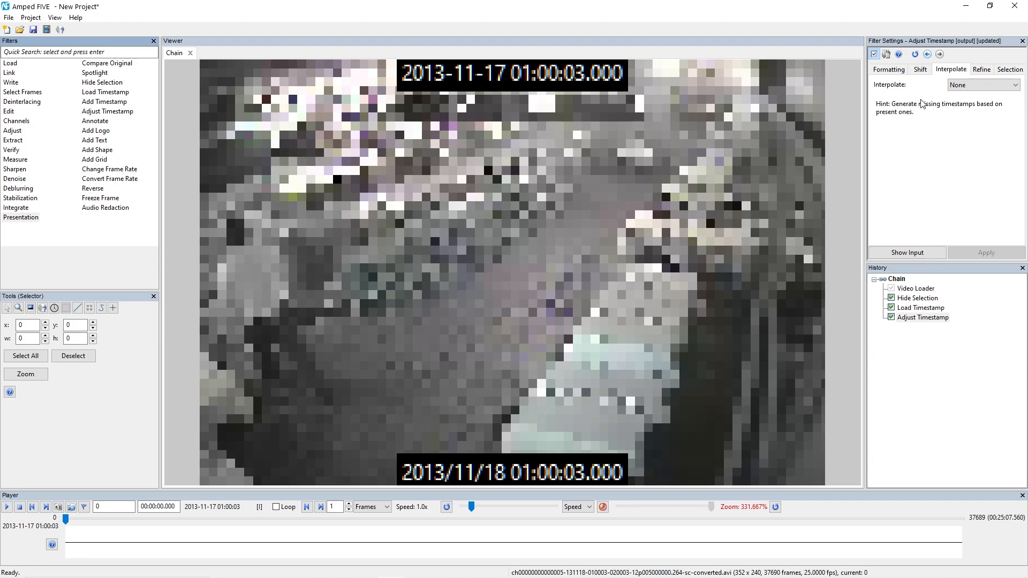
# - Check Linear interpolation during playback, then bring up the interpolation method list to switch to Duplicate
pyautogui.click(983, 84)
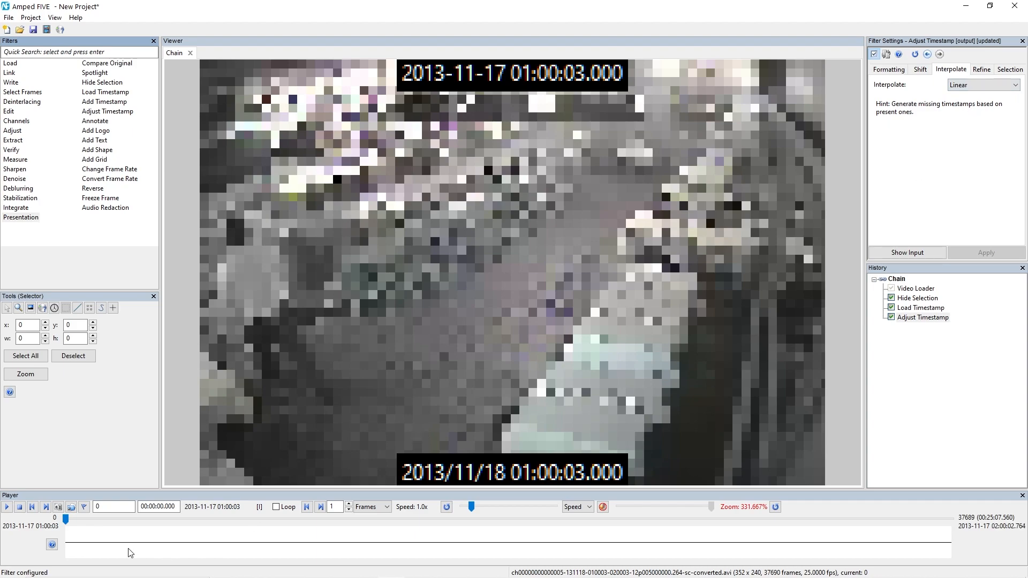
pyautogui.click(7, 506)
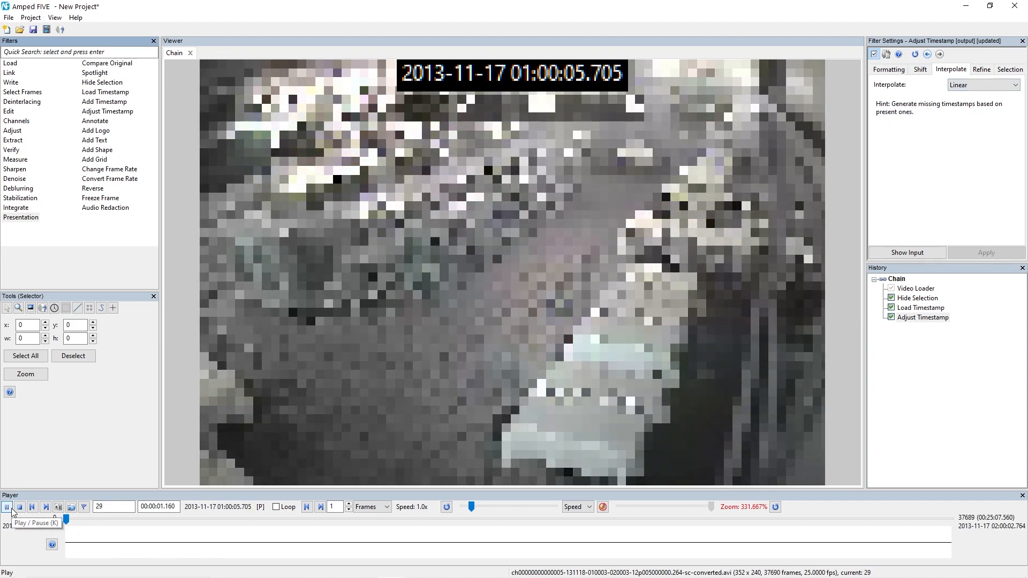
pyautogui.click(8, 506)
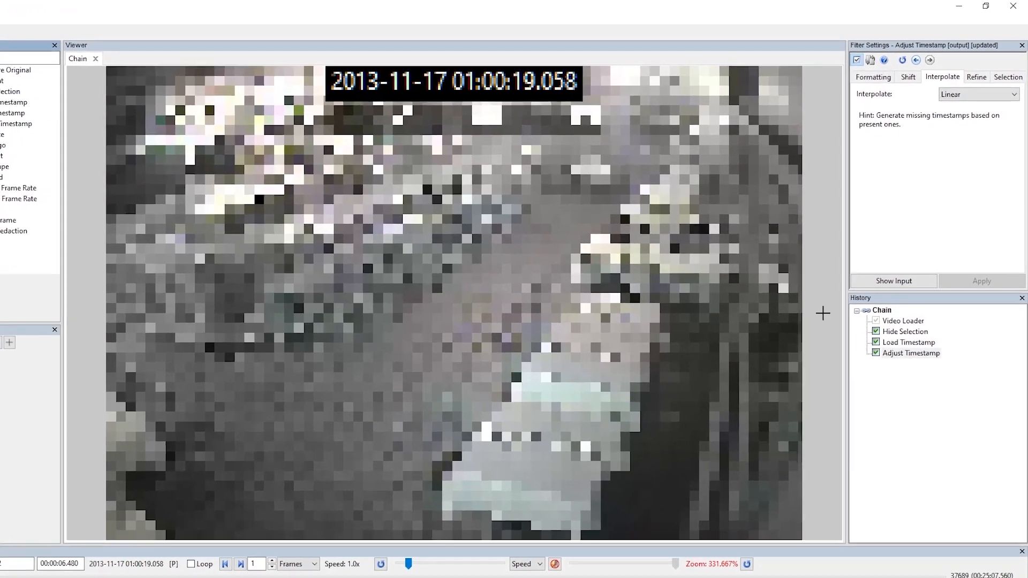
pyautogui.click(978, 95)
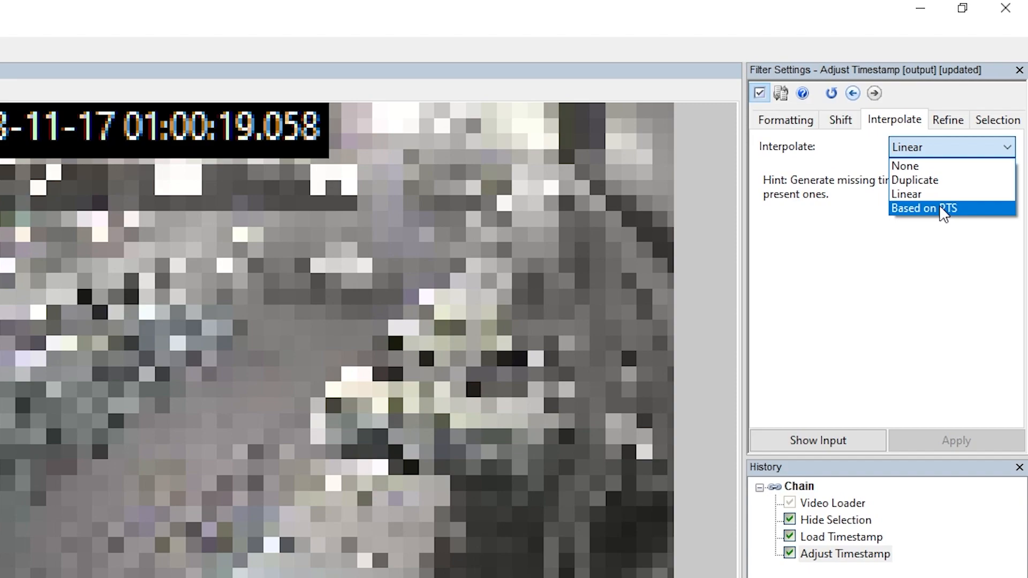
pyautogui.moveTo(931, 183)
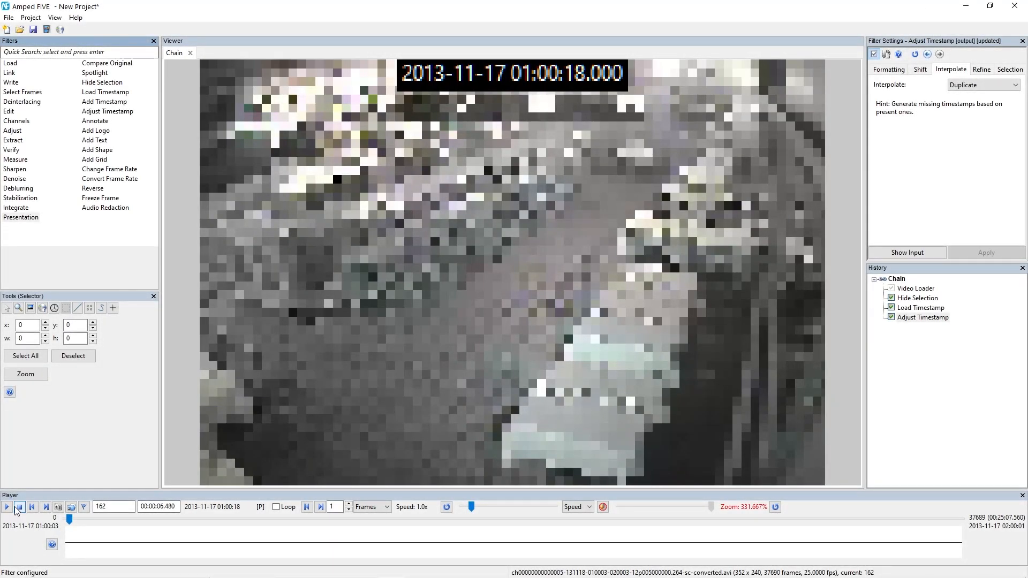
pyautogui.click(8, 506)
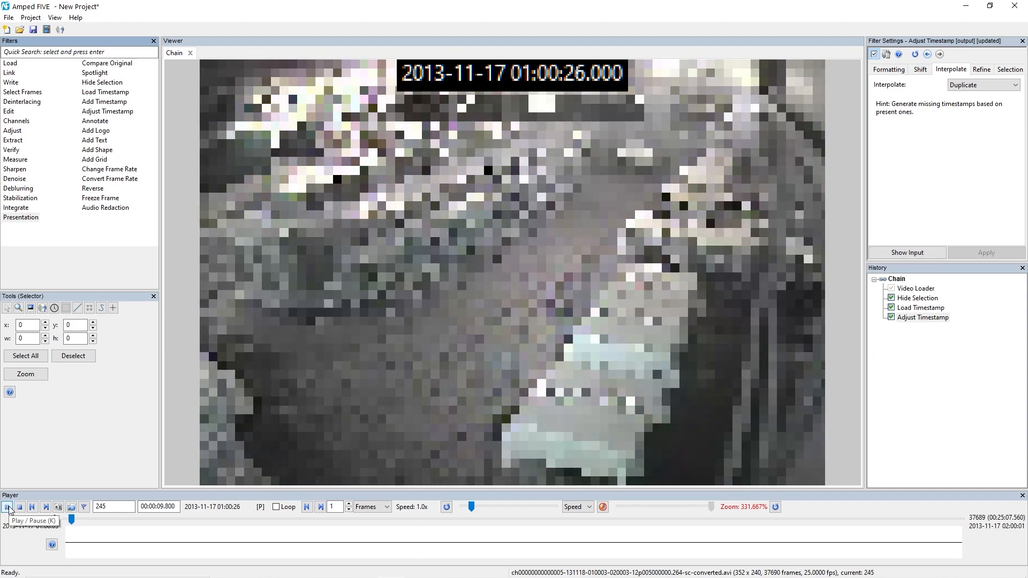
pyautogui.click(7, 507)
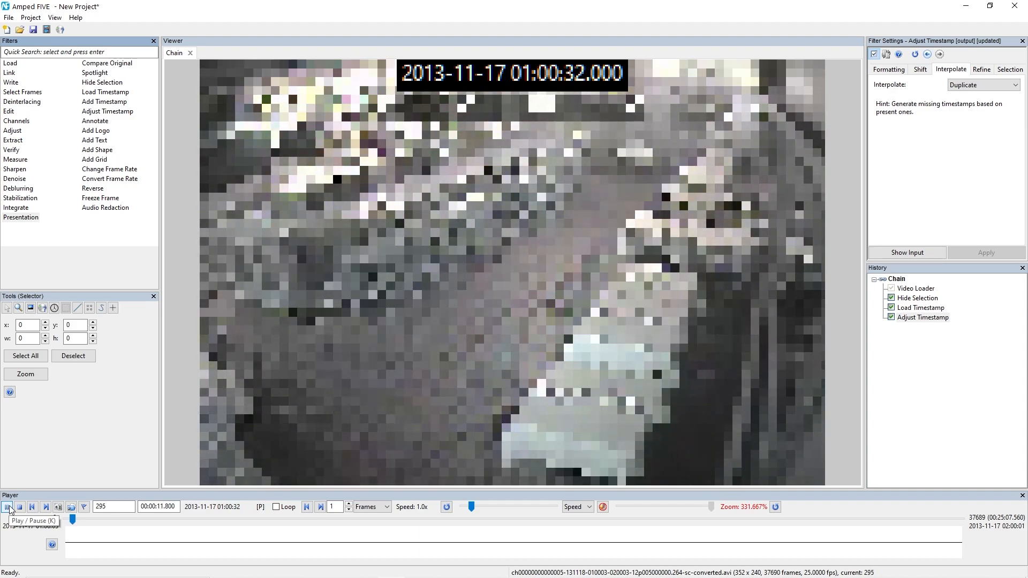
pyautogui.click(8, 506)
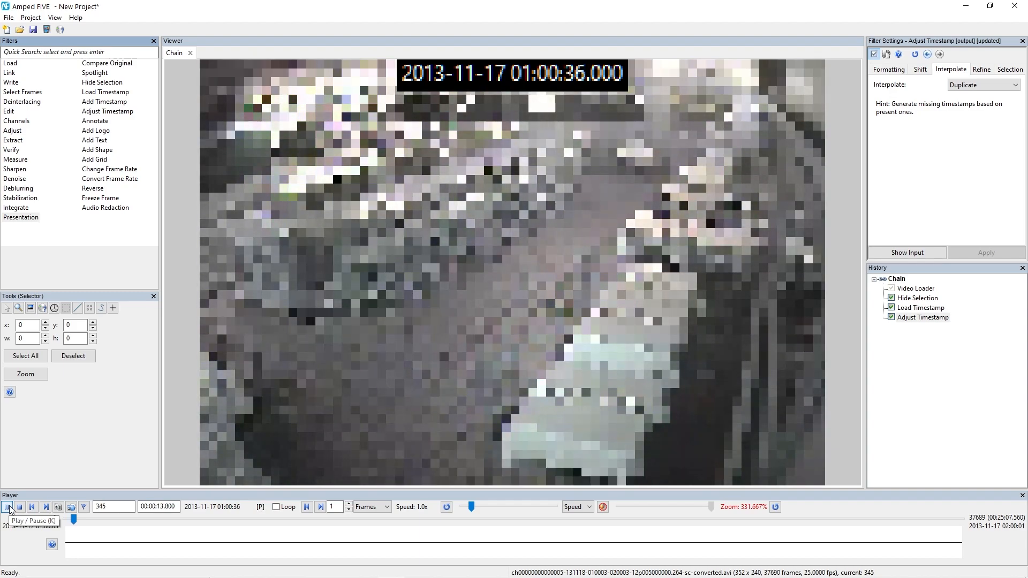
pyautogui.click(7, 506)
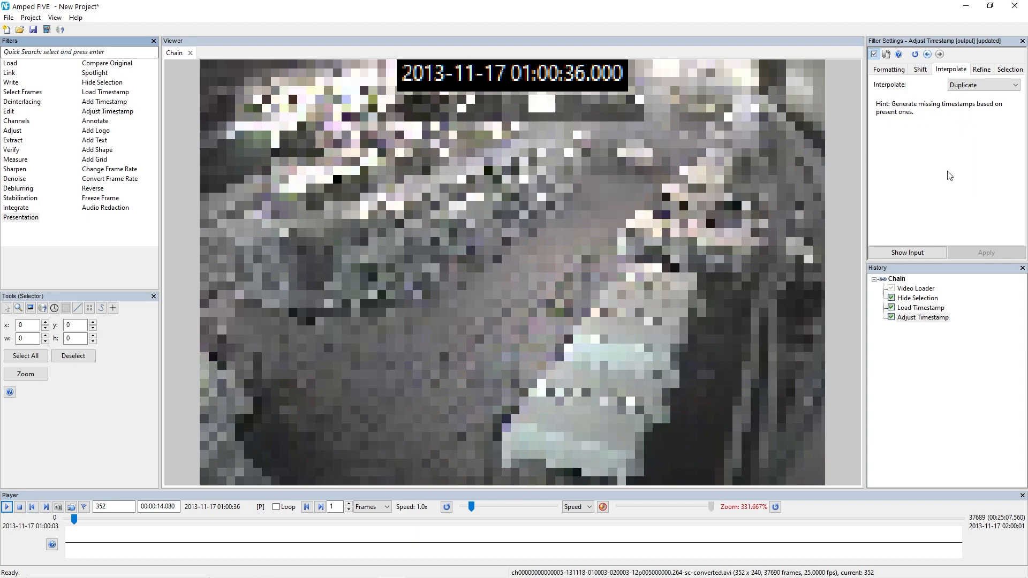
pyautogui.click(982, 69)
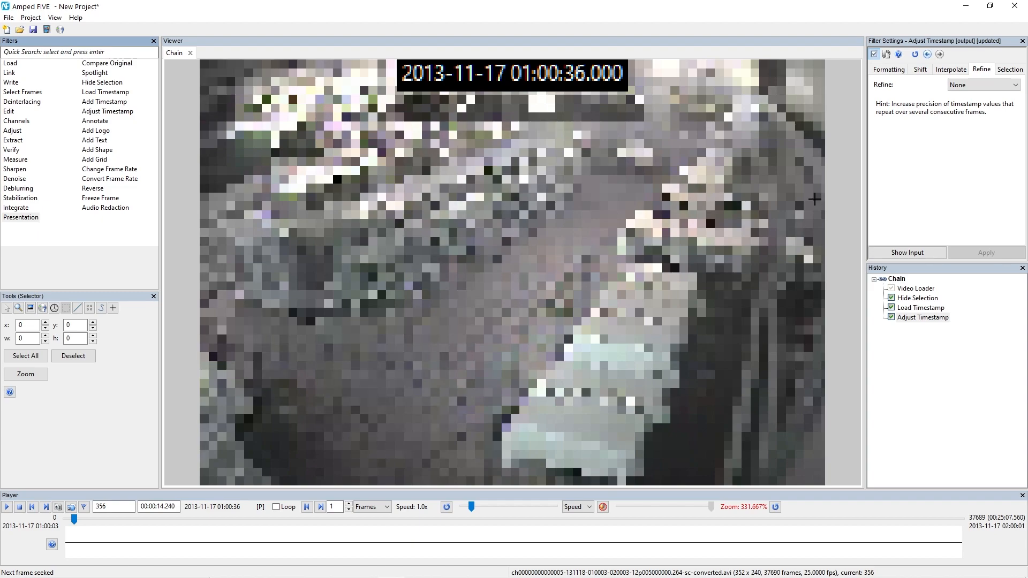
# - Step through frames to compare timestamps, then set Refine to Linear
pyautogui.click(112, 507)
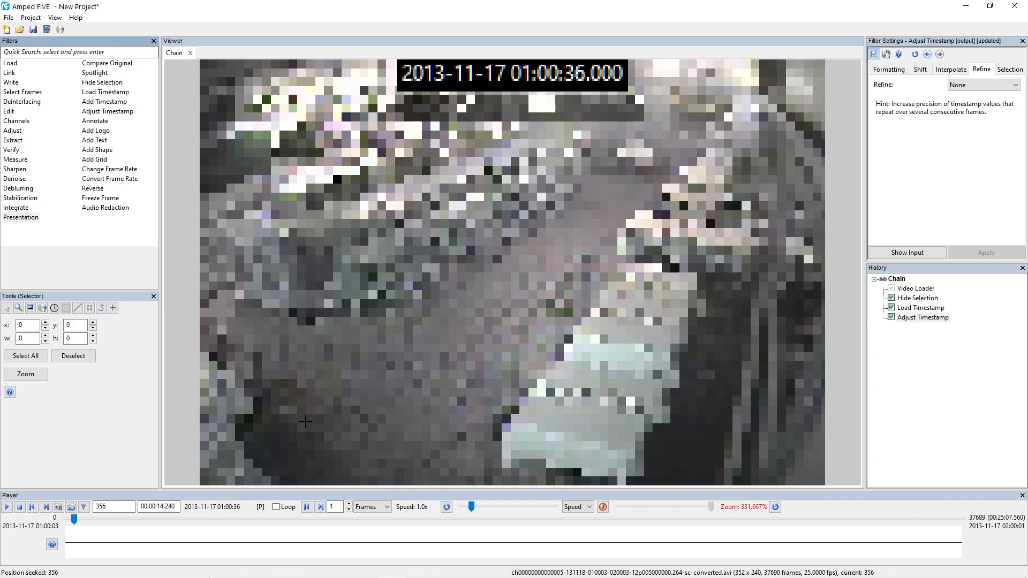
pyautogui.click(320, 507)
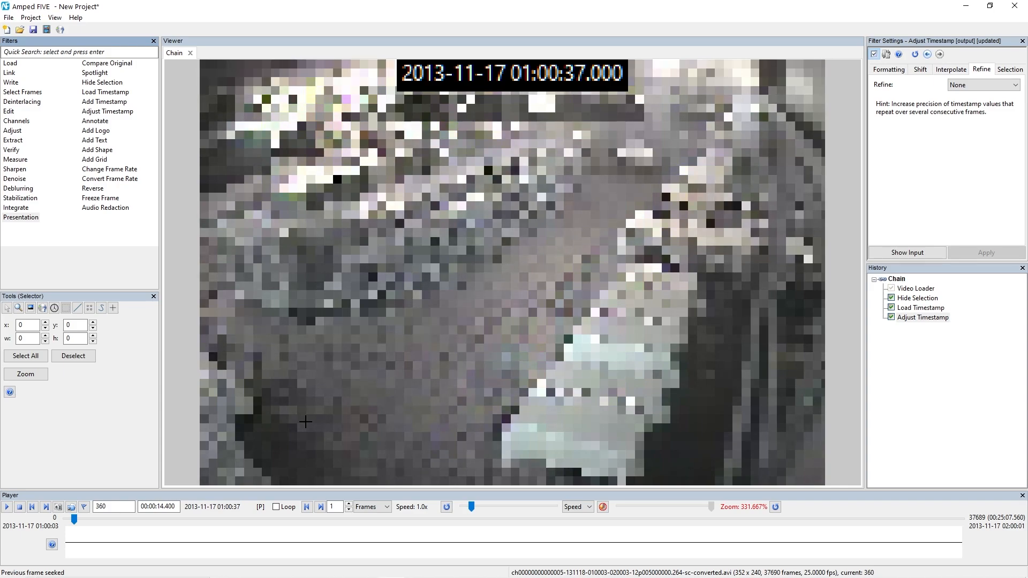
pyautogui.click(982, 84)
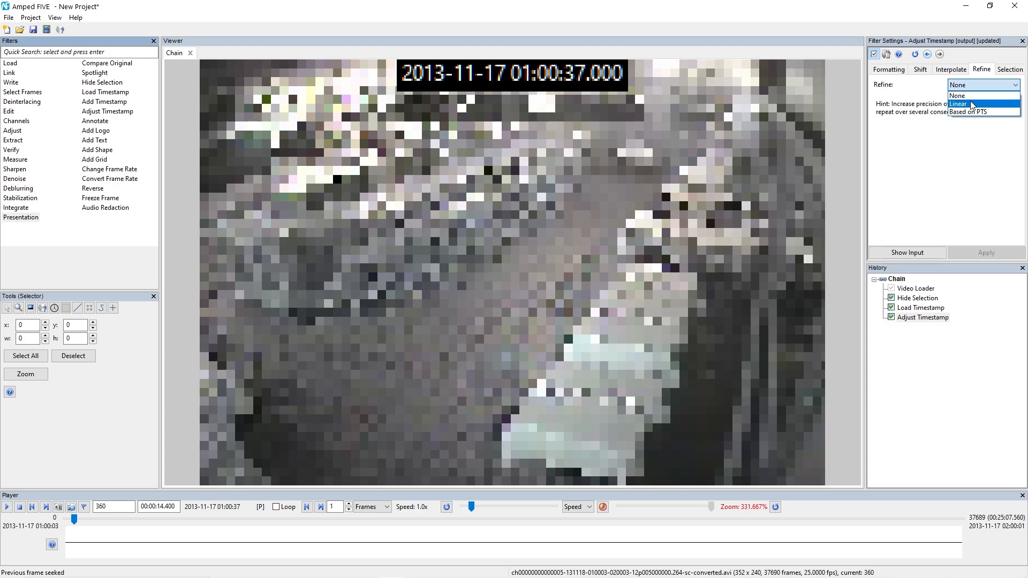
pyautogui.moveTo(969, 111)
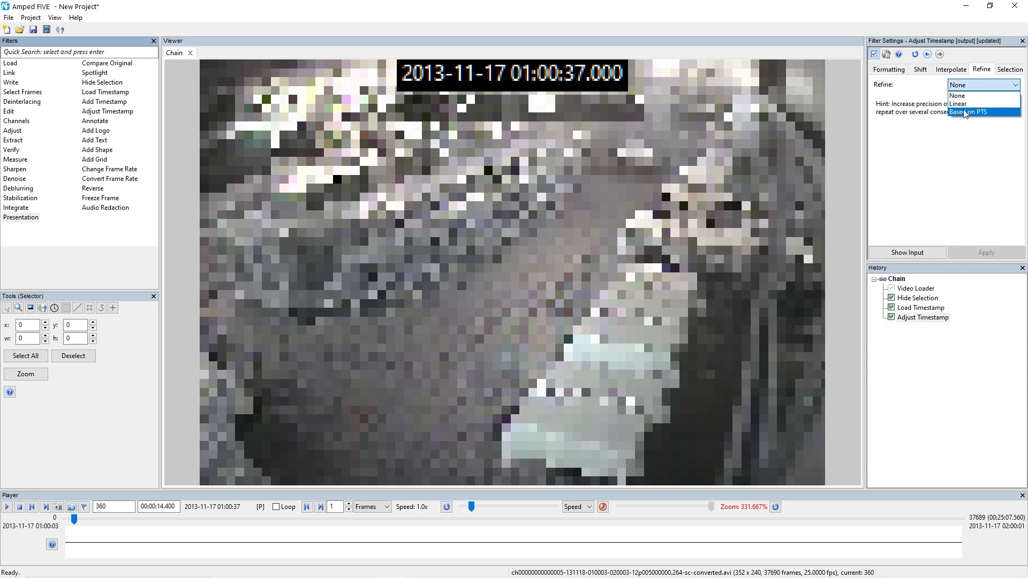
pyautogui.click(975, 104)
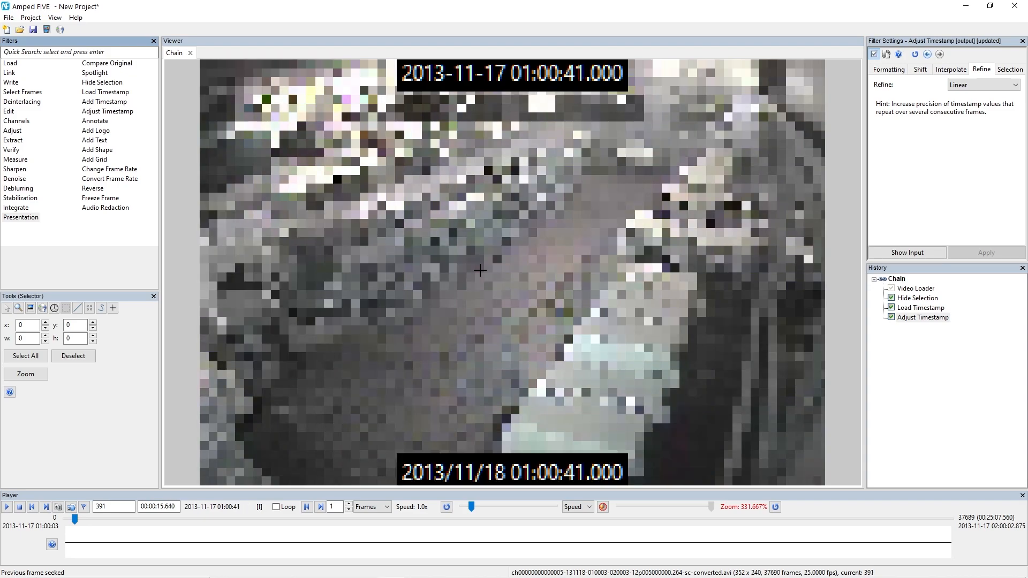
pyautogui.click(1009, 69)
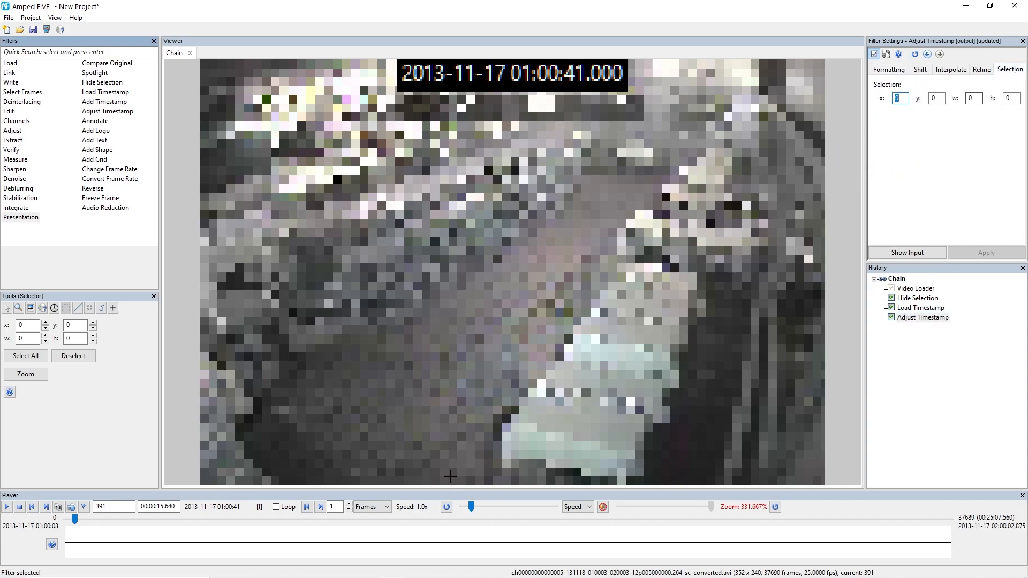
pyautogui.moveTo(387, 440); pyautogui.dragTo(610, 474)
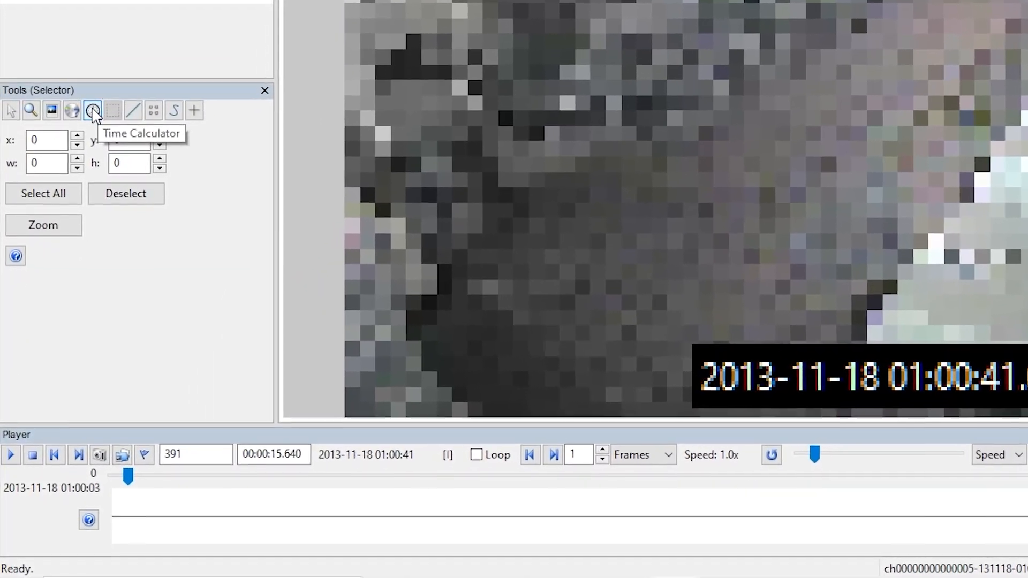
pyautogui.click(93, 109)
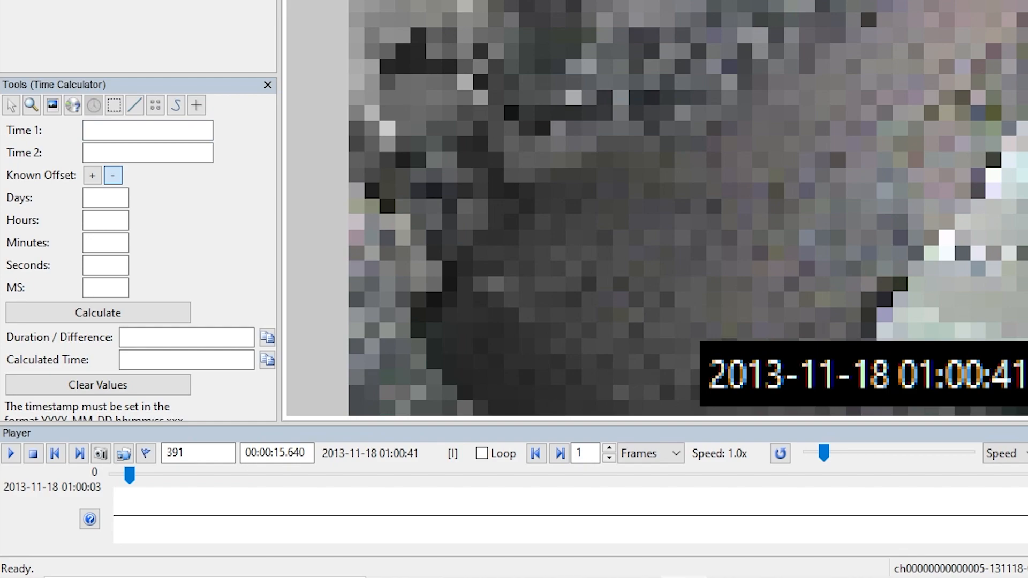
pyautogui.moveTo(564, 123)
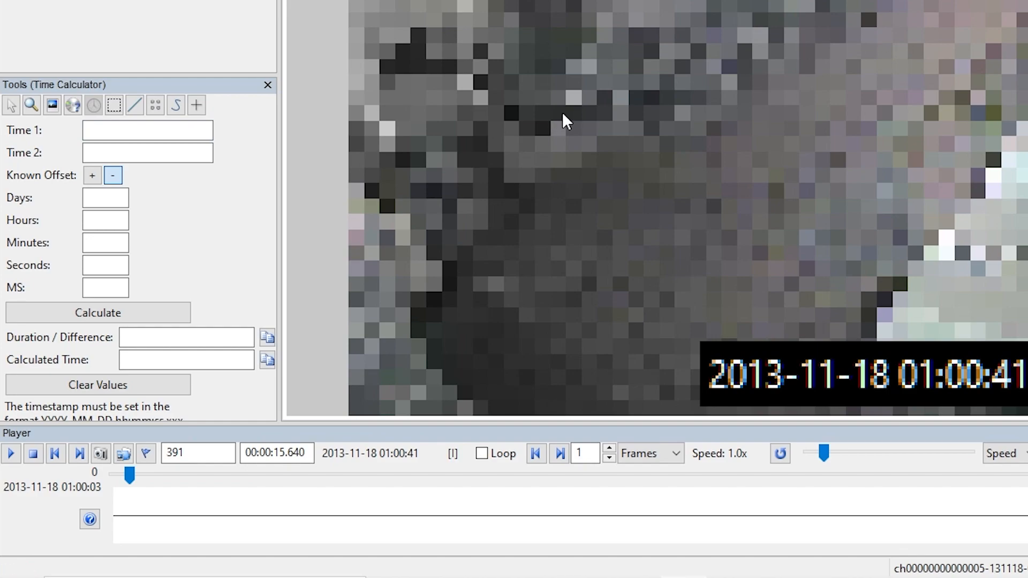
pyautogui.rightClick(147, 129)
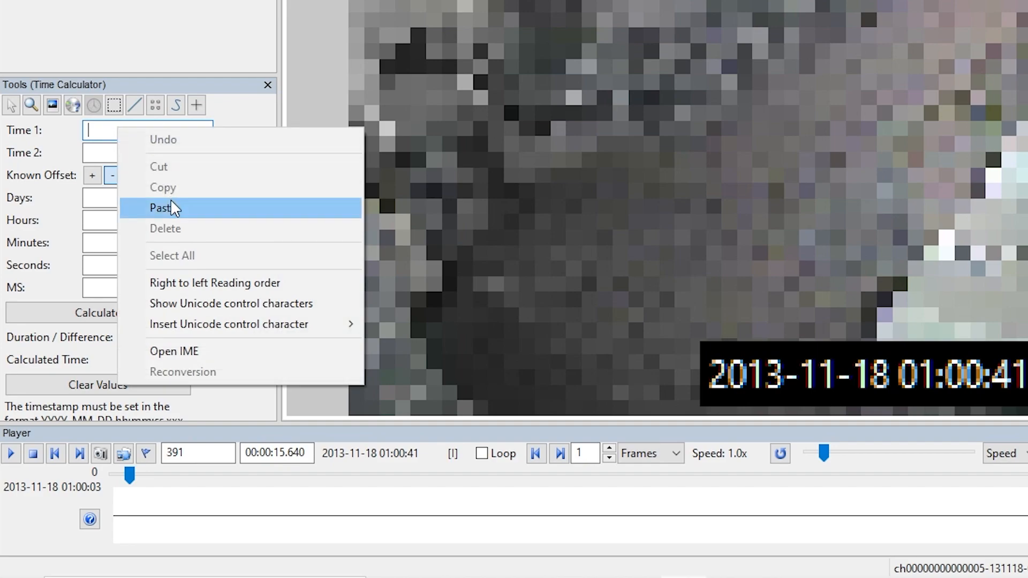
pyautogui.click(161, 208)
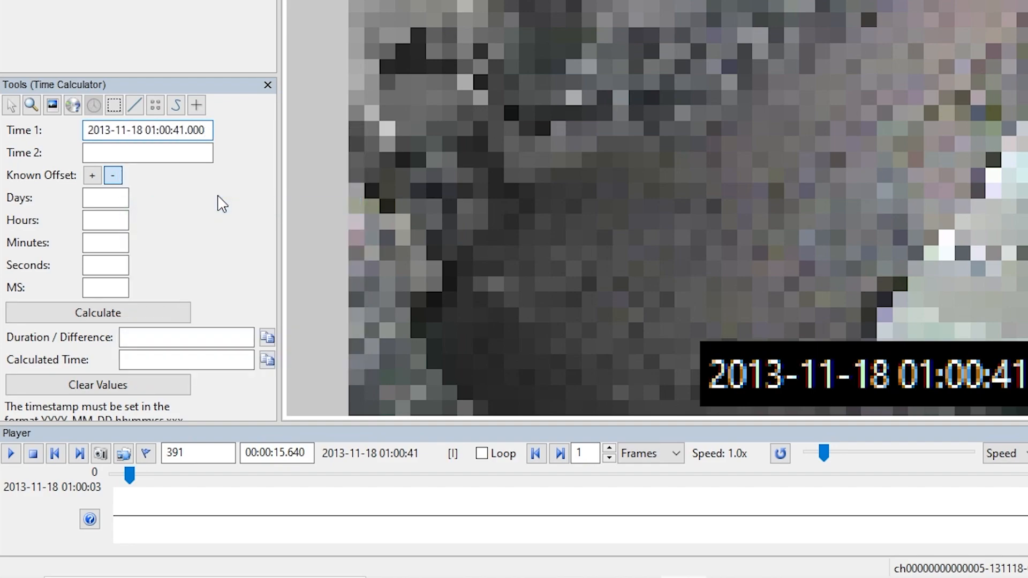
pyautogui.click(105, 197)
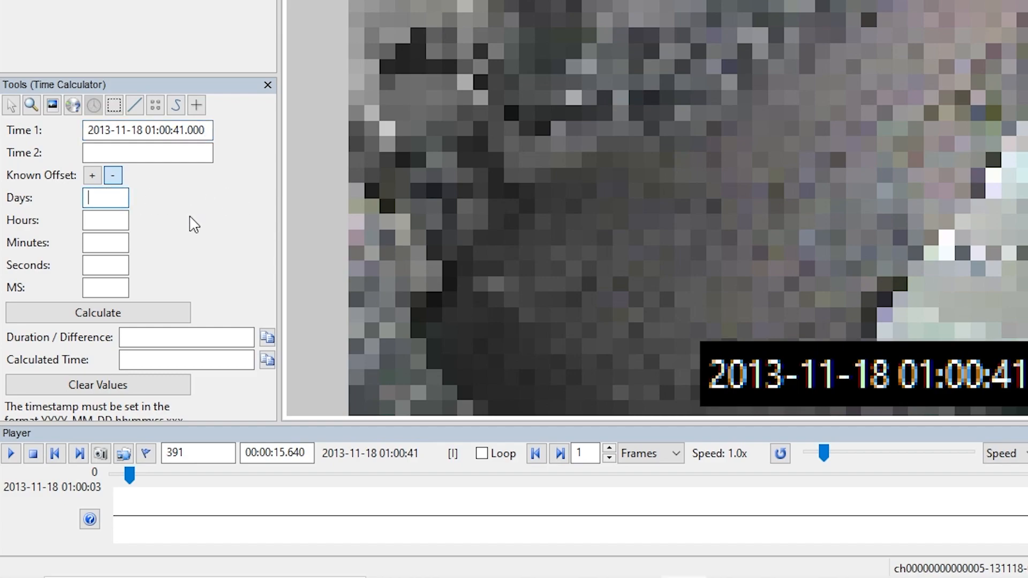
pyautogui.moveTo(235, 210)
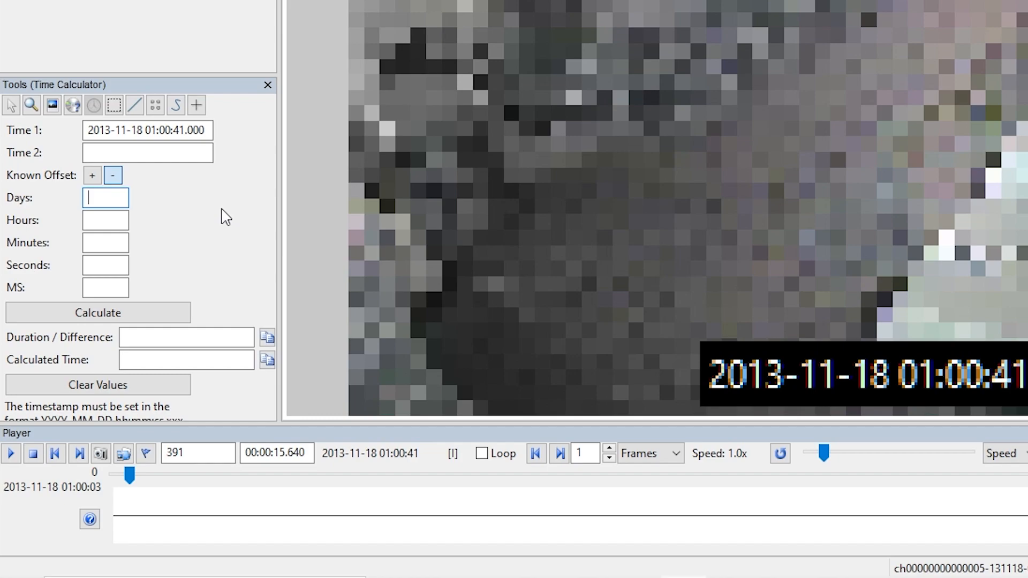
pyautogui.write('2')
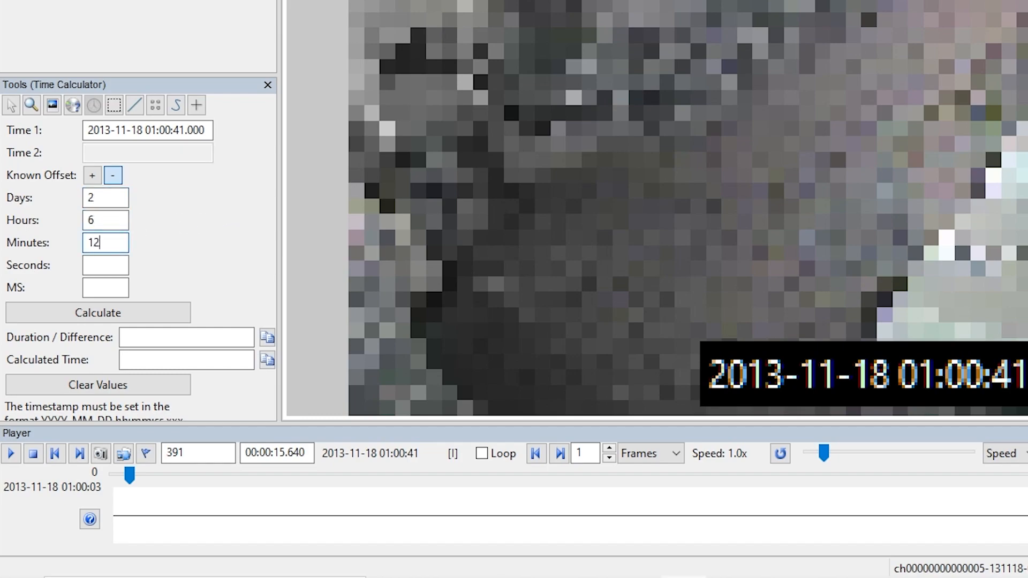
pyautogui.write('23')
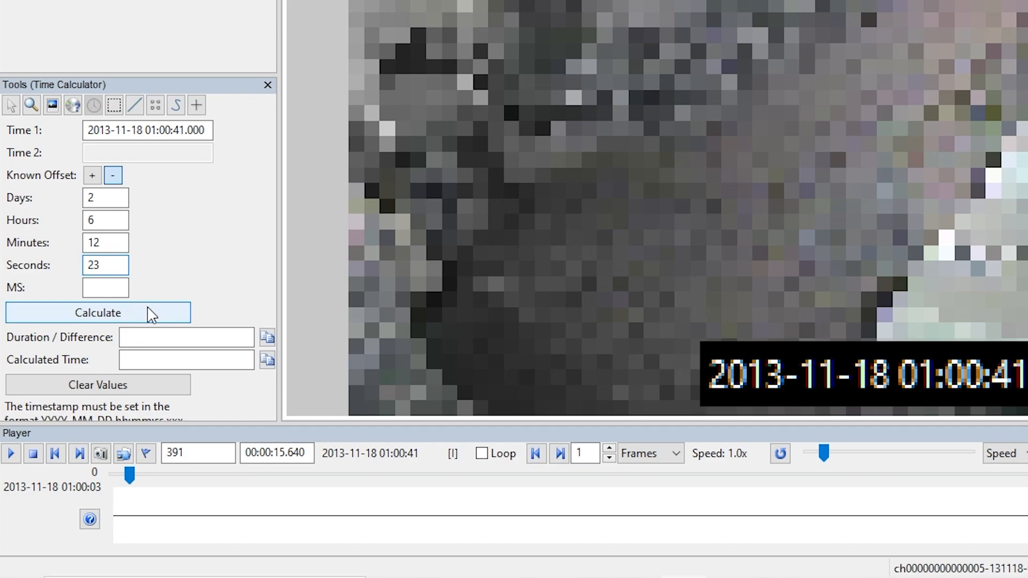
pyautogui.click(98, 313)
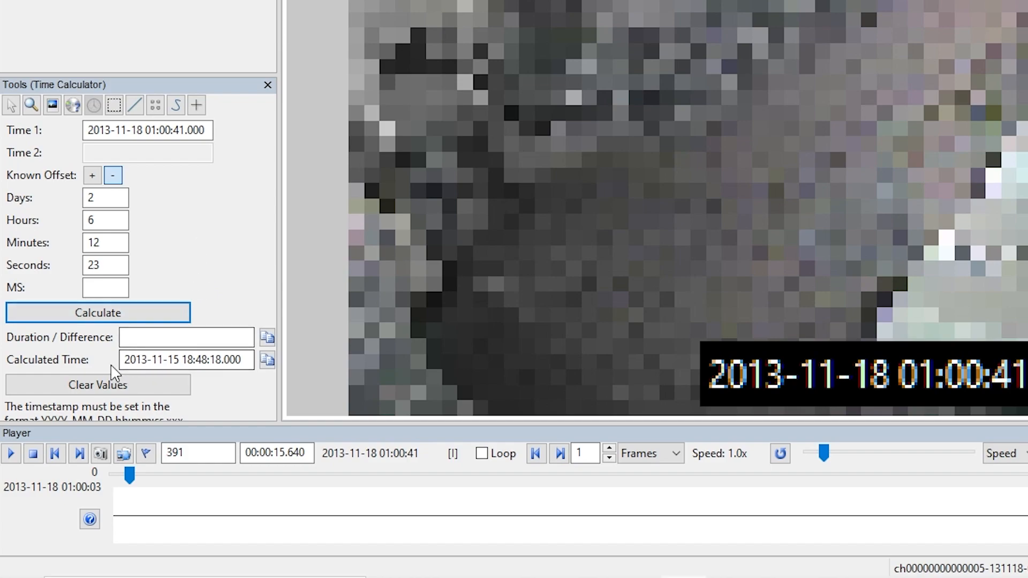
pyautogui.moveTo(267, 360)
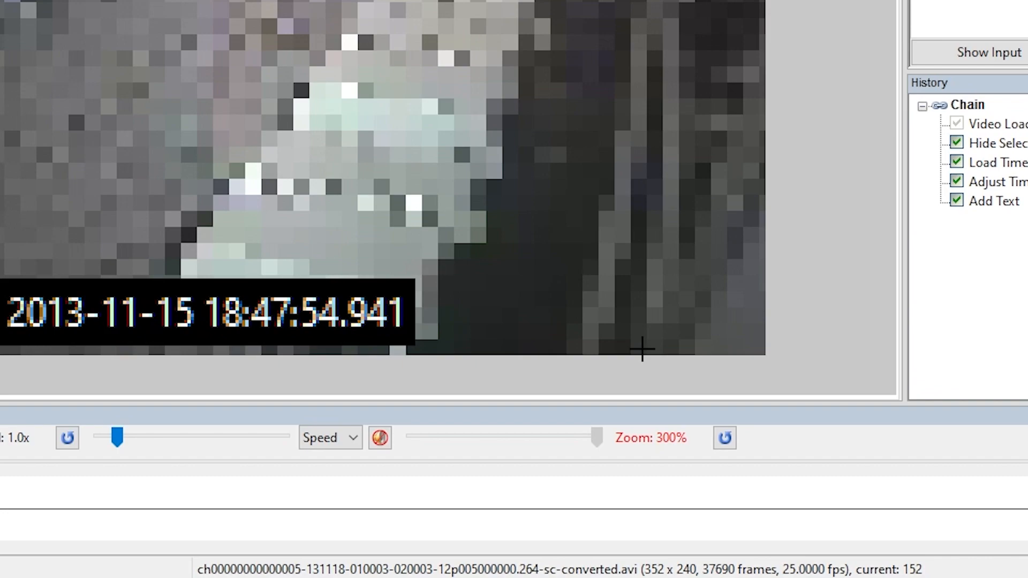
pyautogui.moveTo(335, 361)
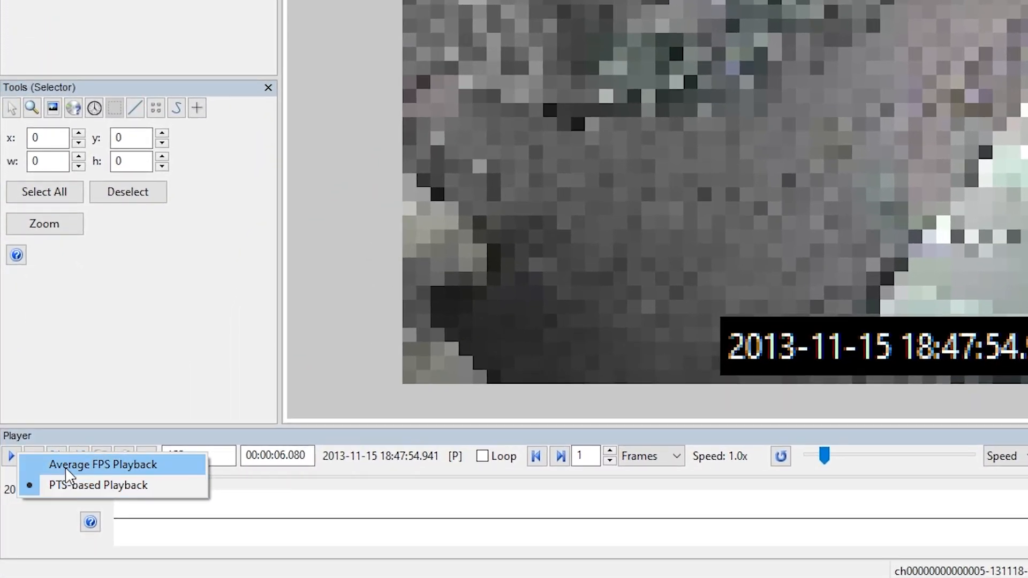
# - Select PTS-based Playback and play the video with timestamp-based timing
pyautogui.click(103, 464)
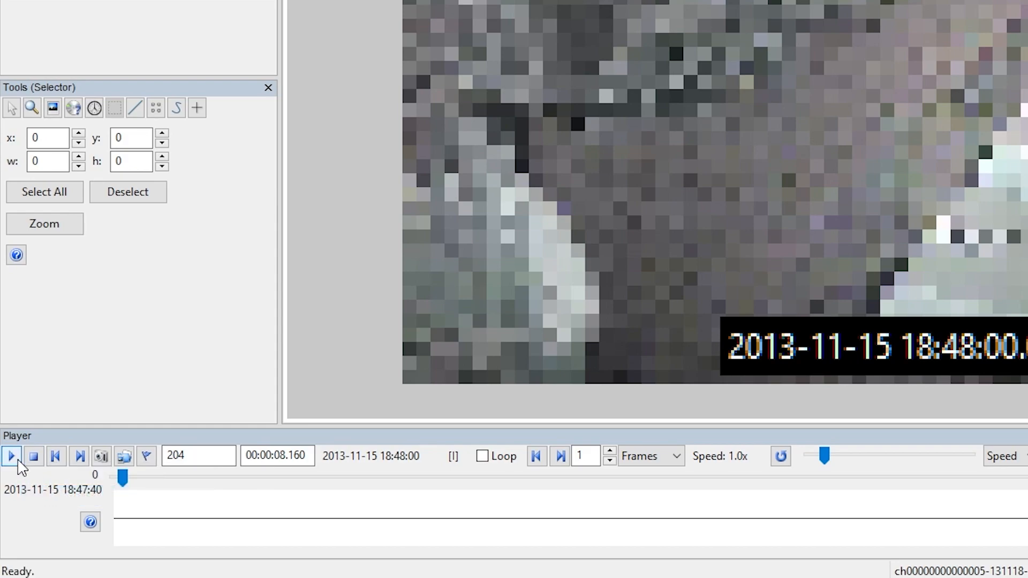
pyautogui.click(11, 456)
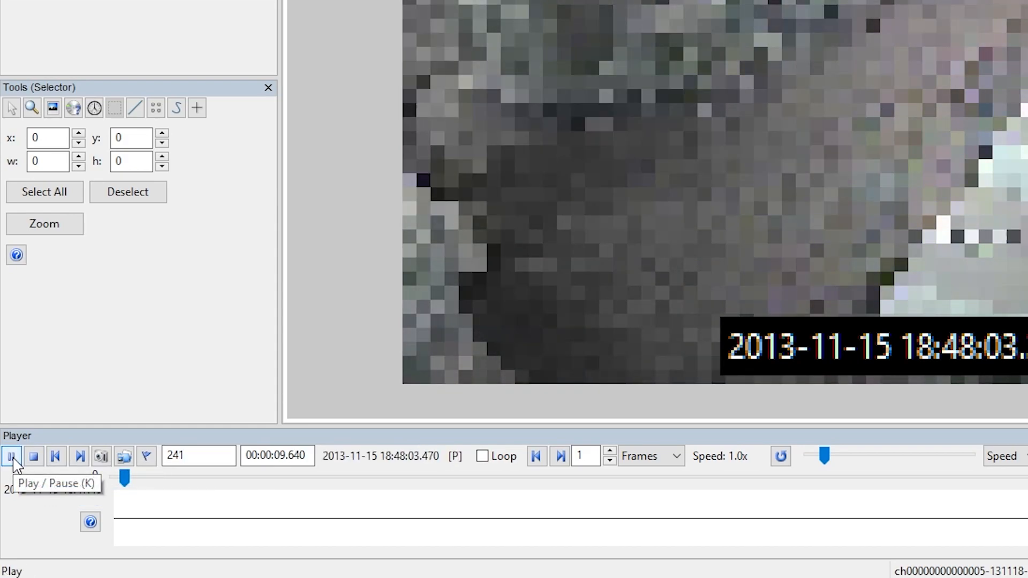